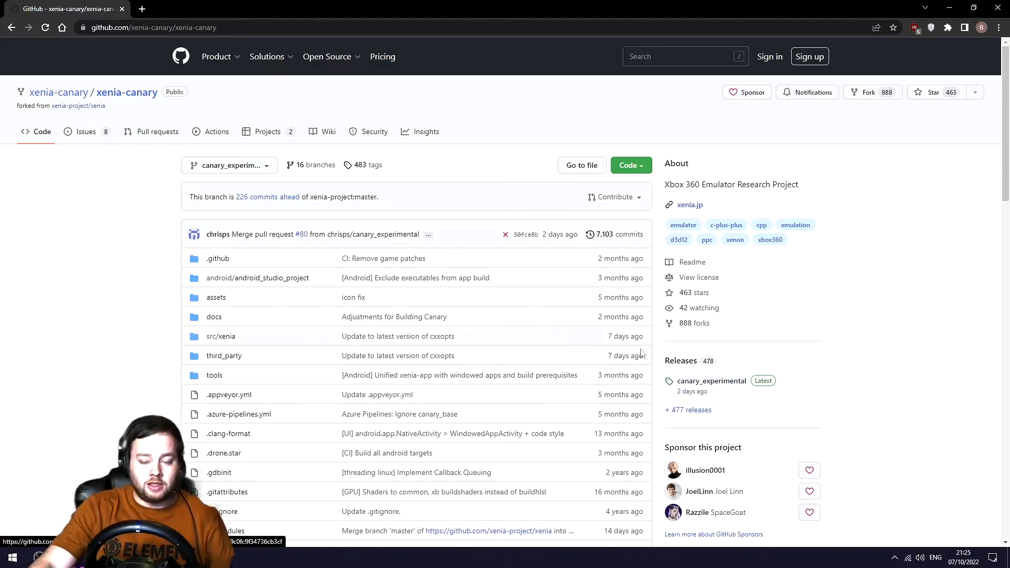
Go to the latest canary_experimental release of Xenia canary on GitHub
click(711, 381)
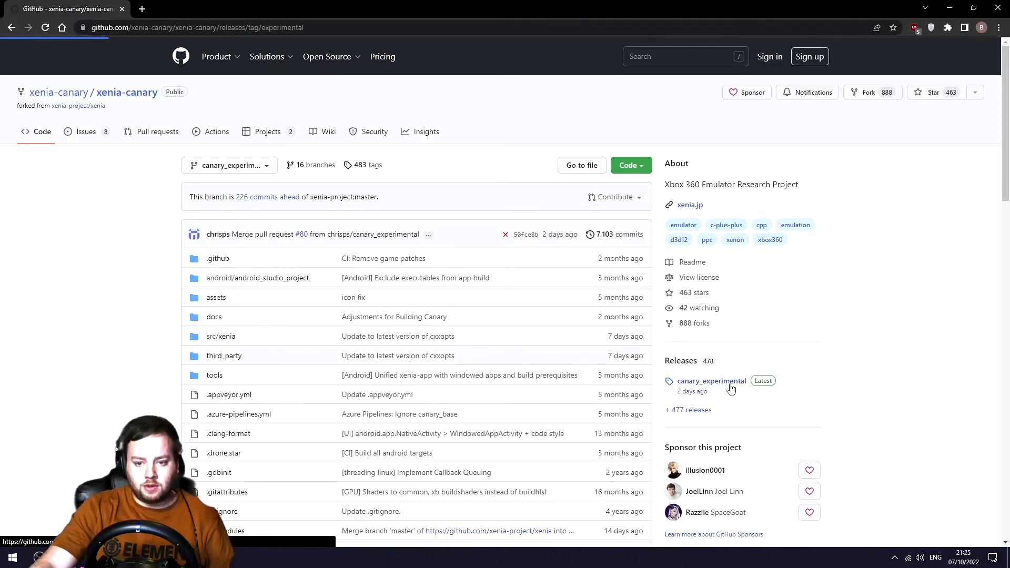
click(711, 381)
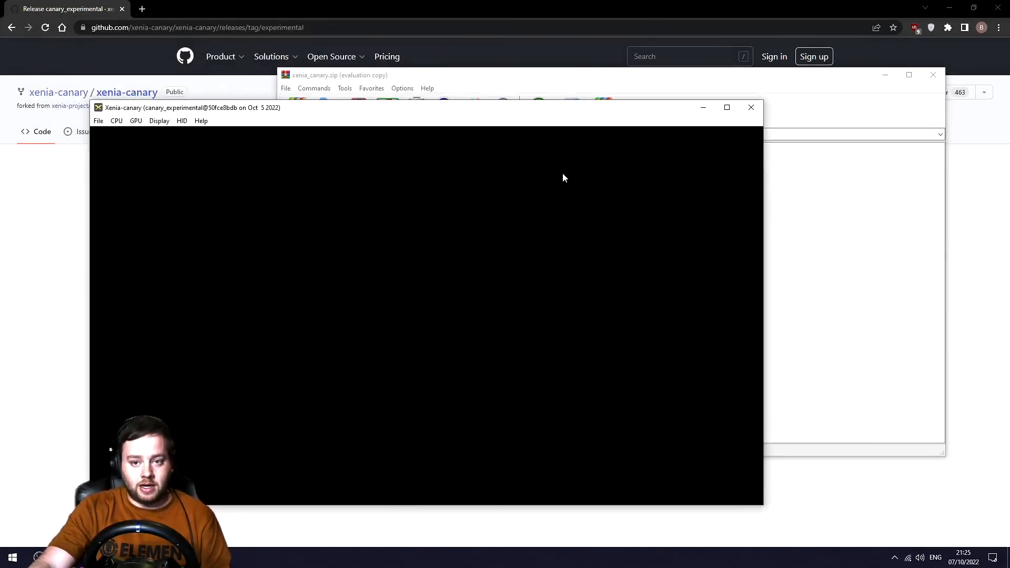
mouse_move(750, 108)
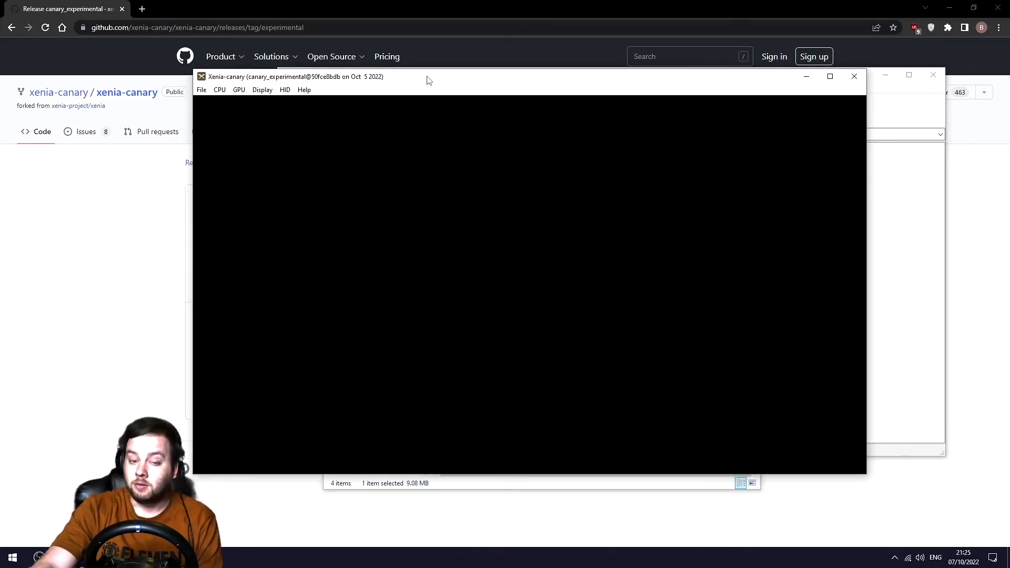
mouse_move(358, 100)
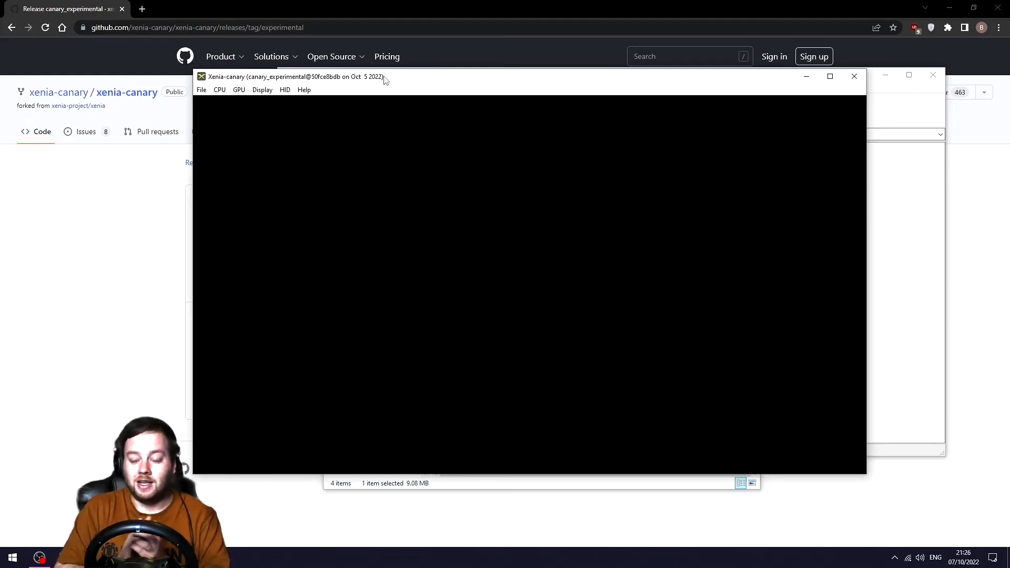
mouse_move(261, 120)
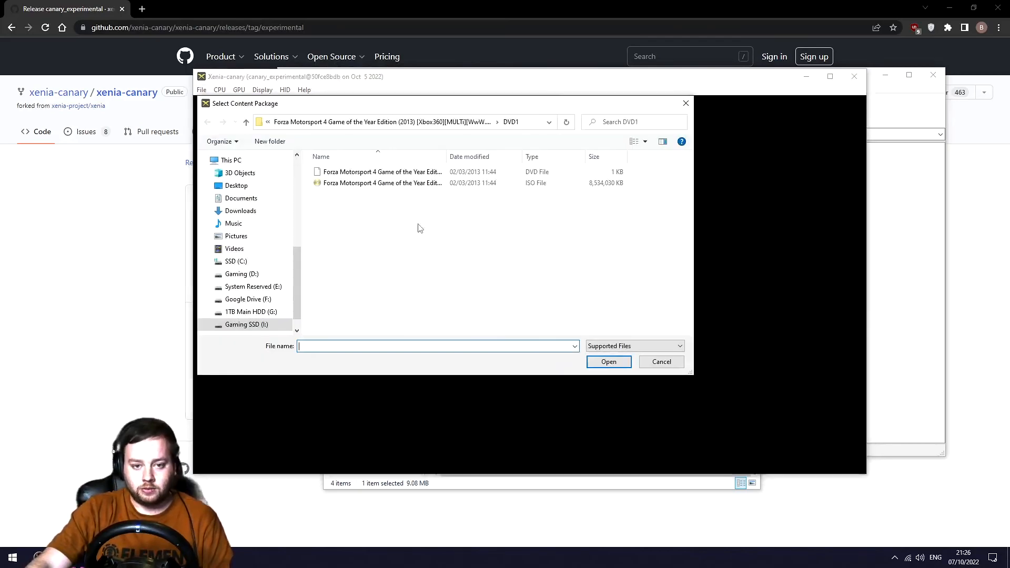
Load the Forza Motorsport 4 Game of the Year Edition ISO from the DVD1 folder
click(380, 183)
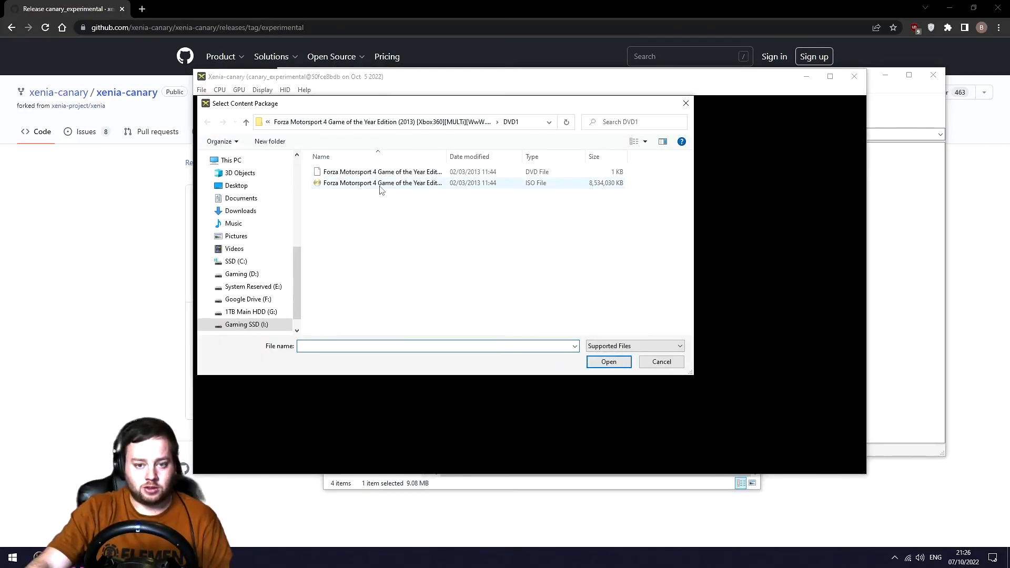
click(607, 360)
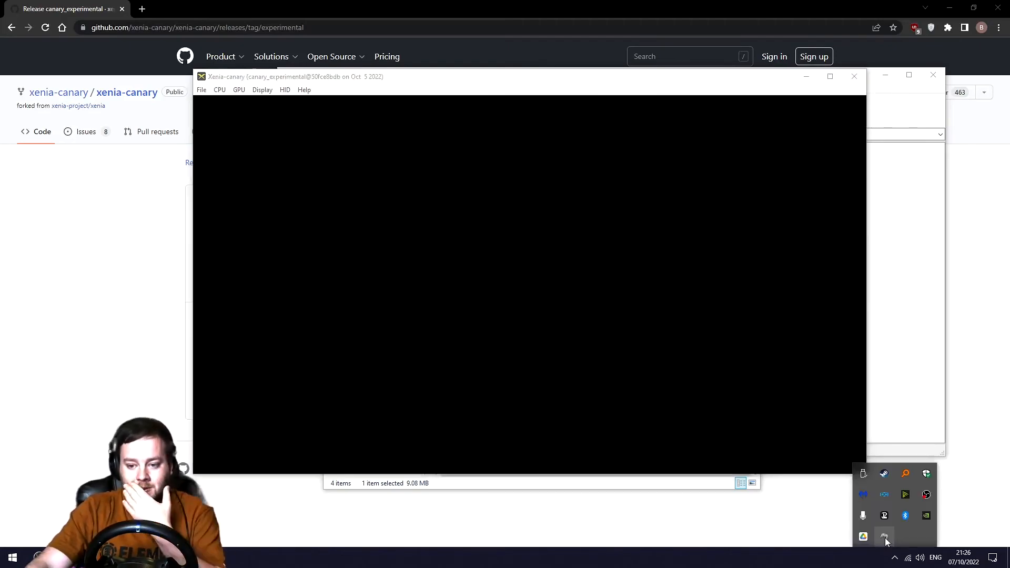
Bring up x360ce maximized on Controller 1 and review the wheel, Extreme 3D Pro and T500 RS shifter mappings
click(883, 535)
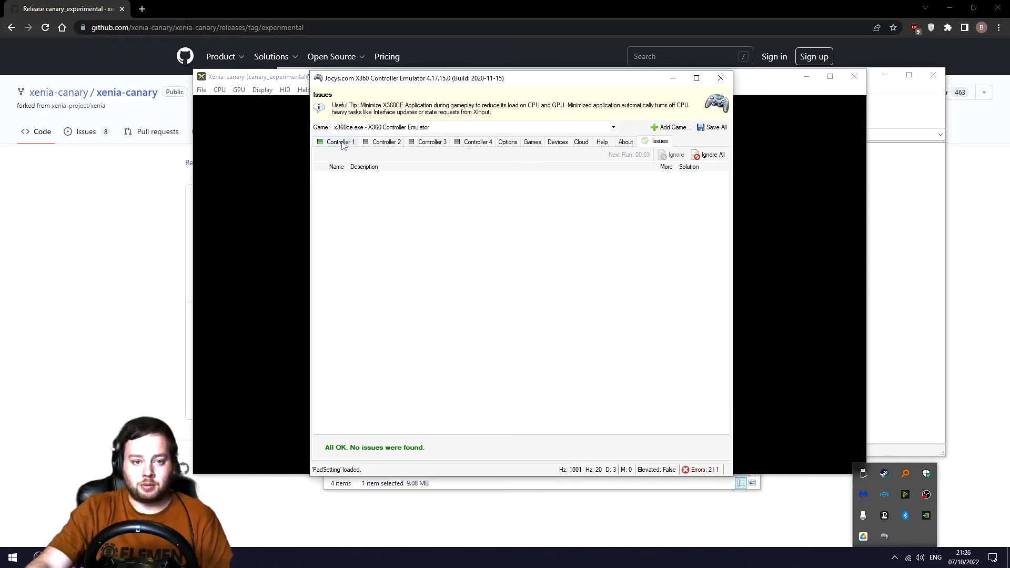
click(340, 142)
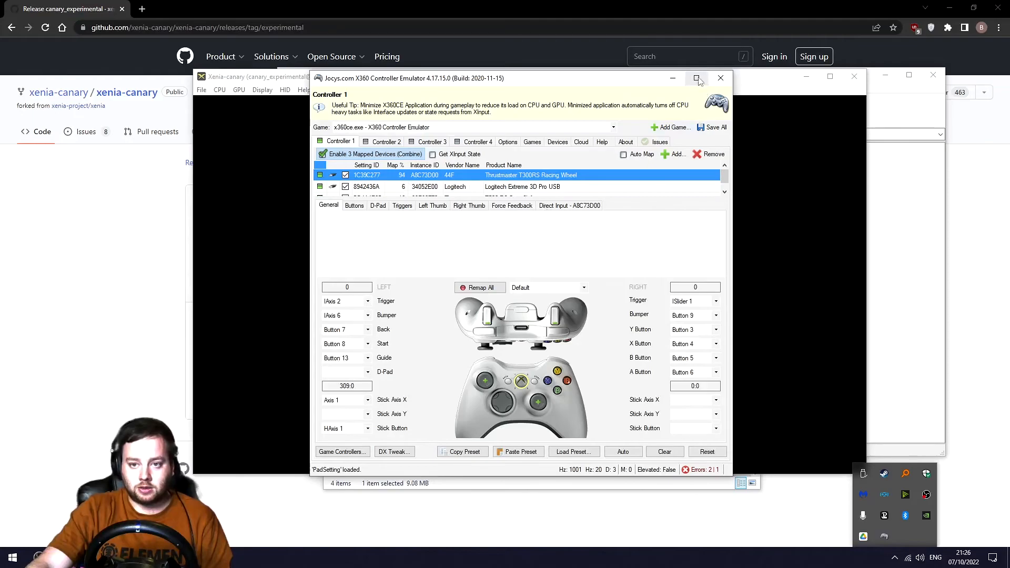
click(697, 77)
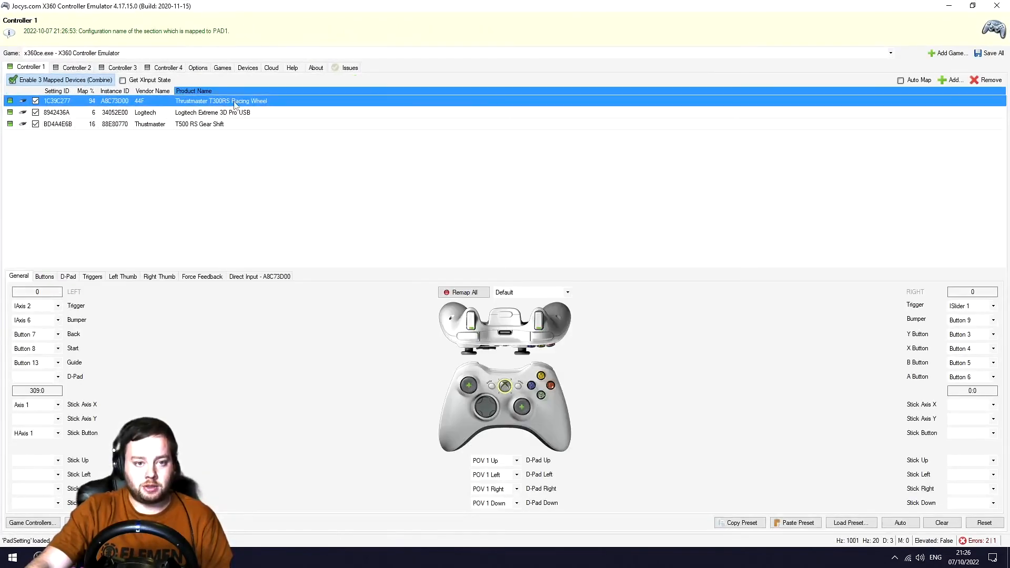
click(212, 112)
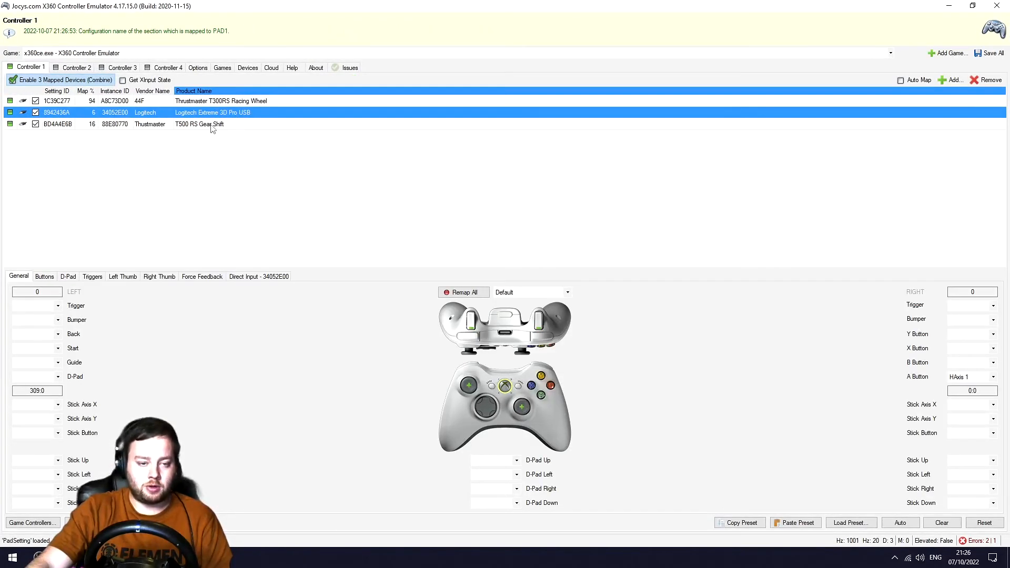
click(197, 124)
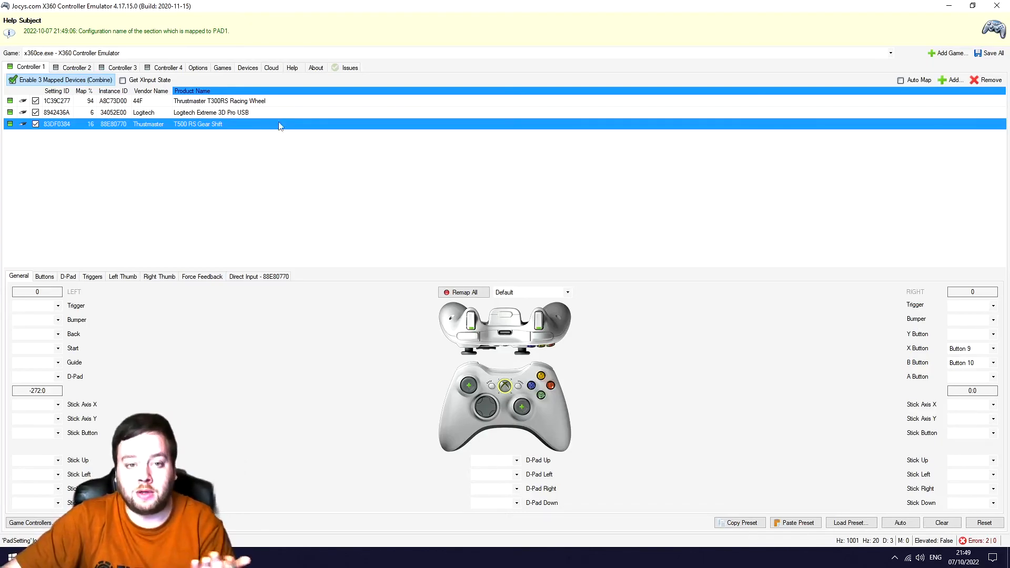
Add the T500 RS Gear Shift to Controller 1 and show the T300RS racing wheel's mappings
click(951, 80)
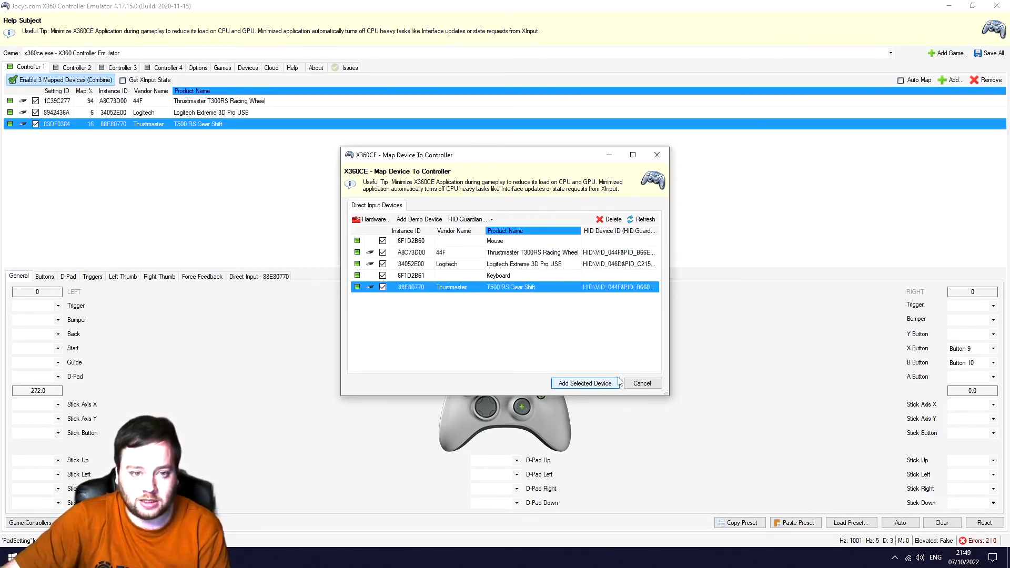
click(584, 383)
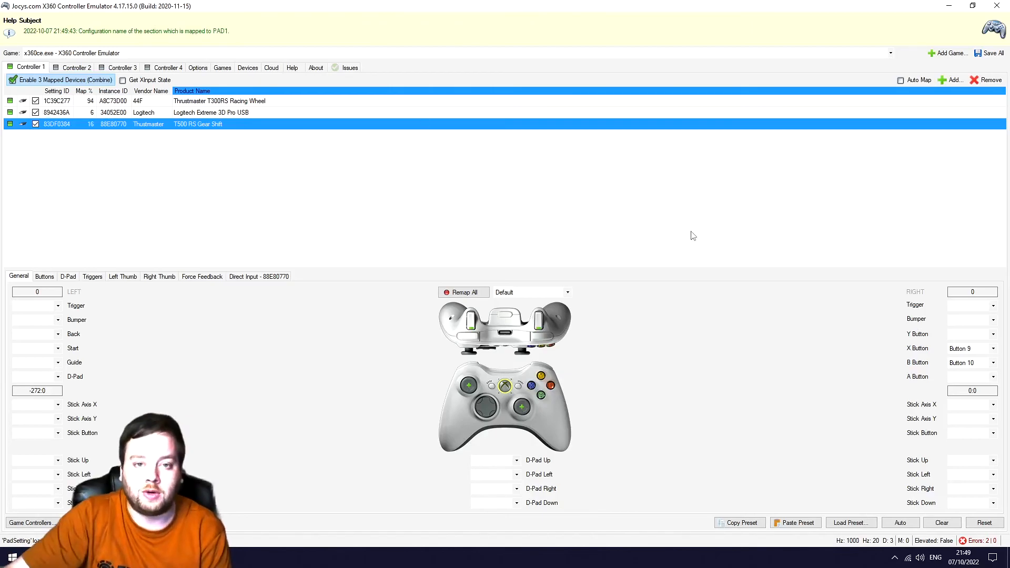
click(218, 101)
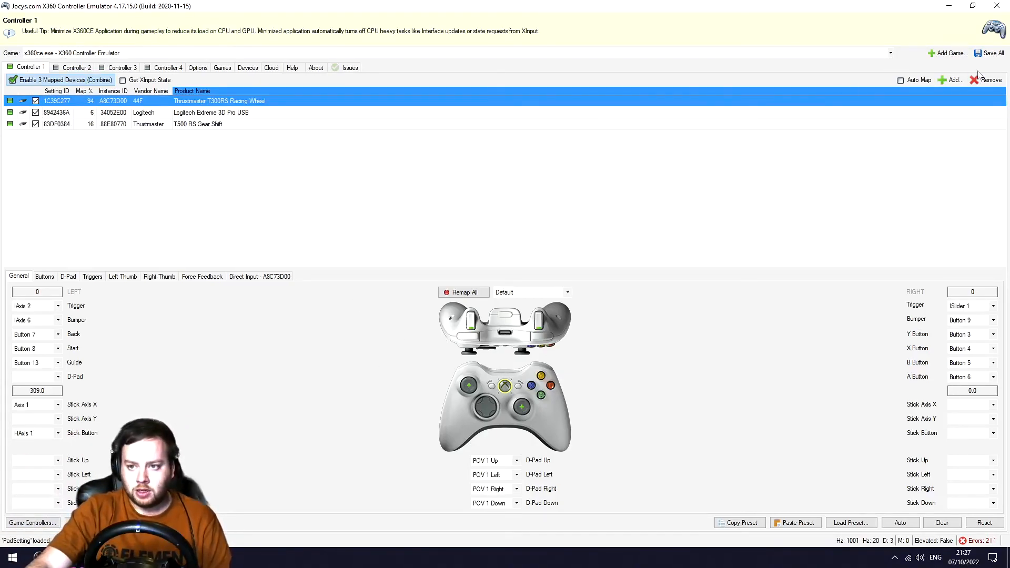
click(349, 67)
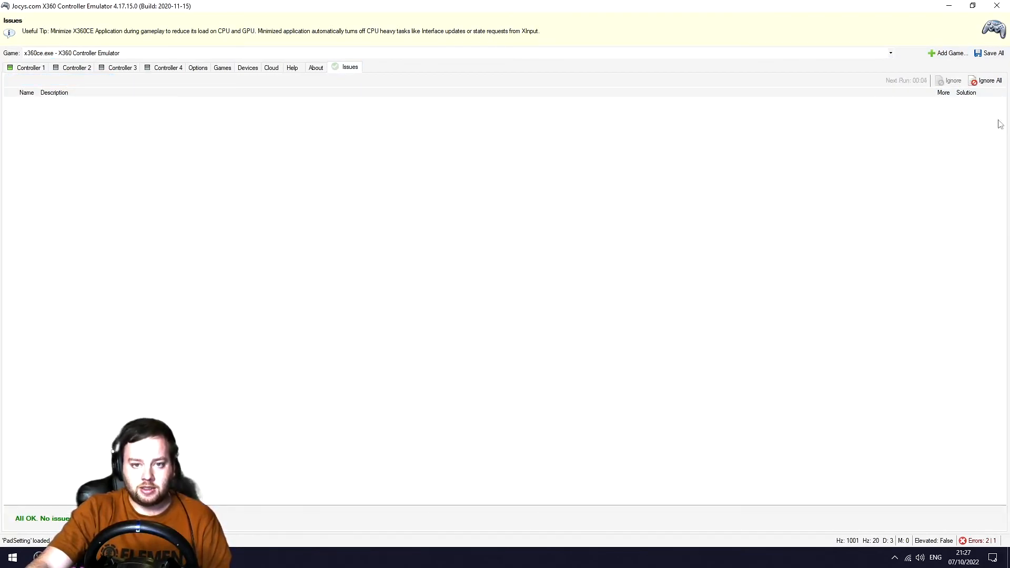
mouse_move(957, 129)
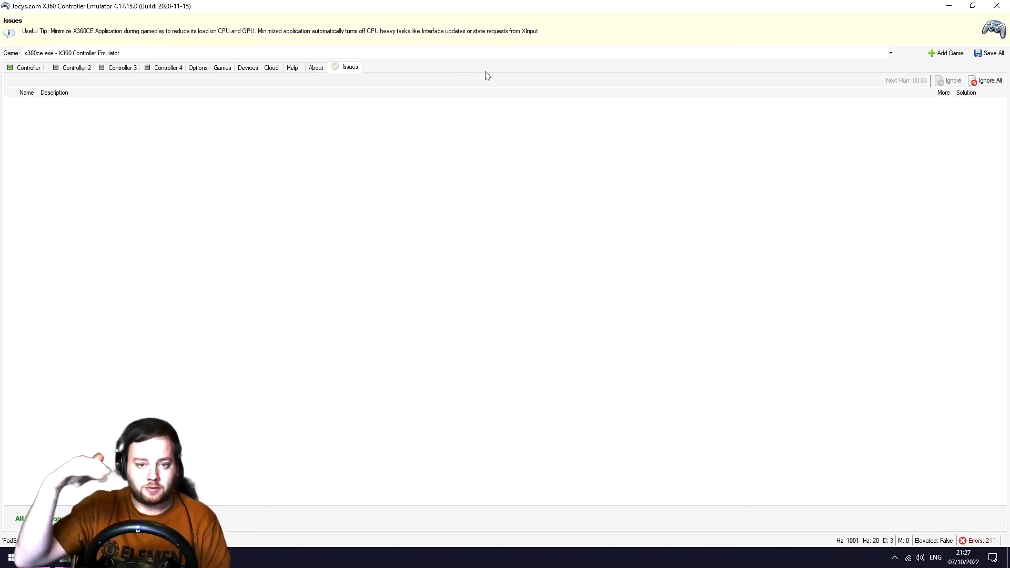
click(31, 67)
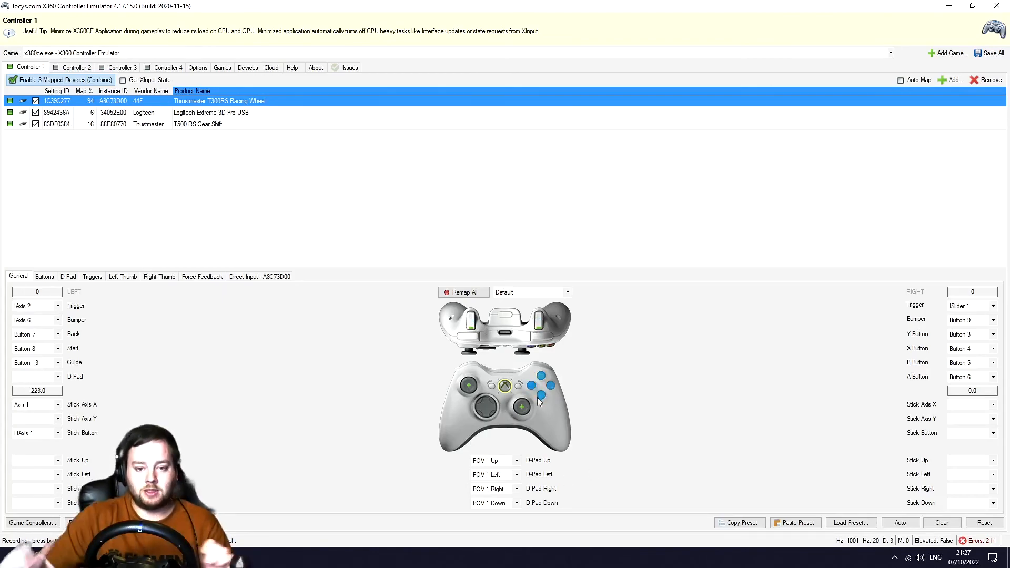
Close the Forza controller-layout picture to return to the controller emulator
click(197, 124)
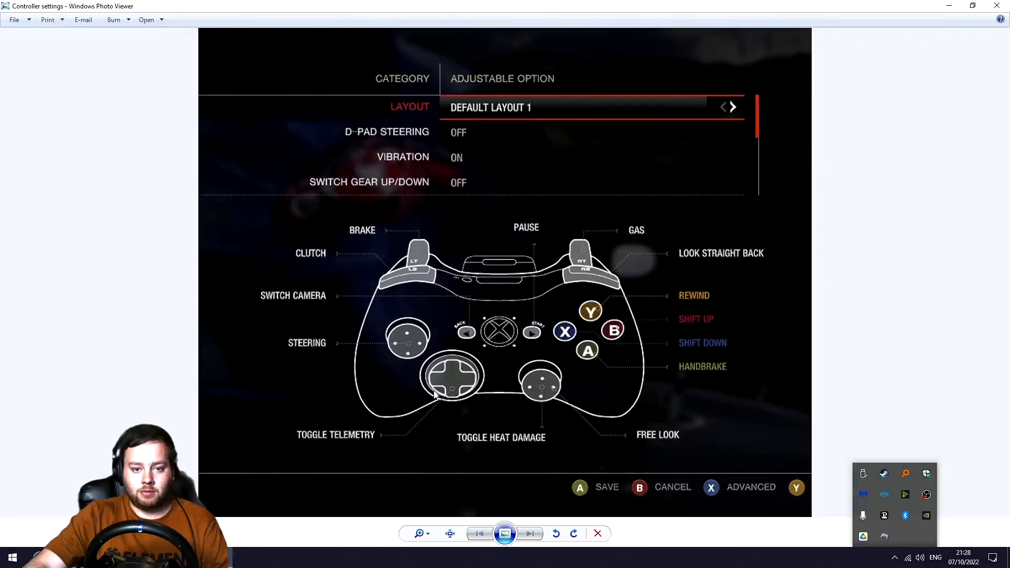
mouse_move(676, 425)
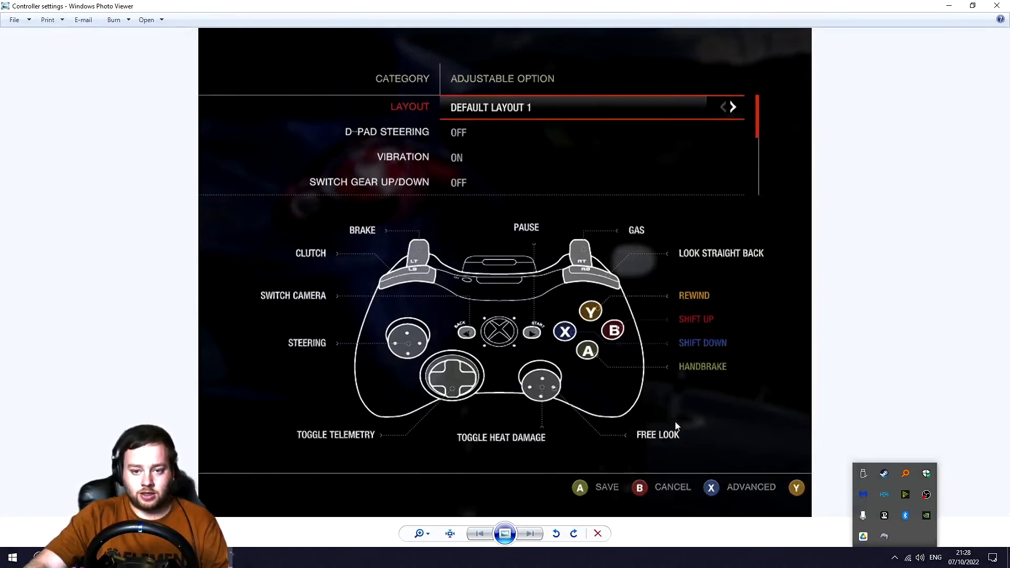
mouse_move(587, 266)
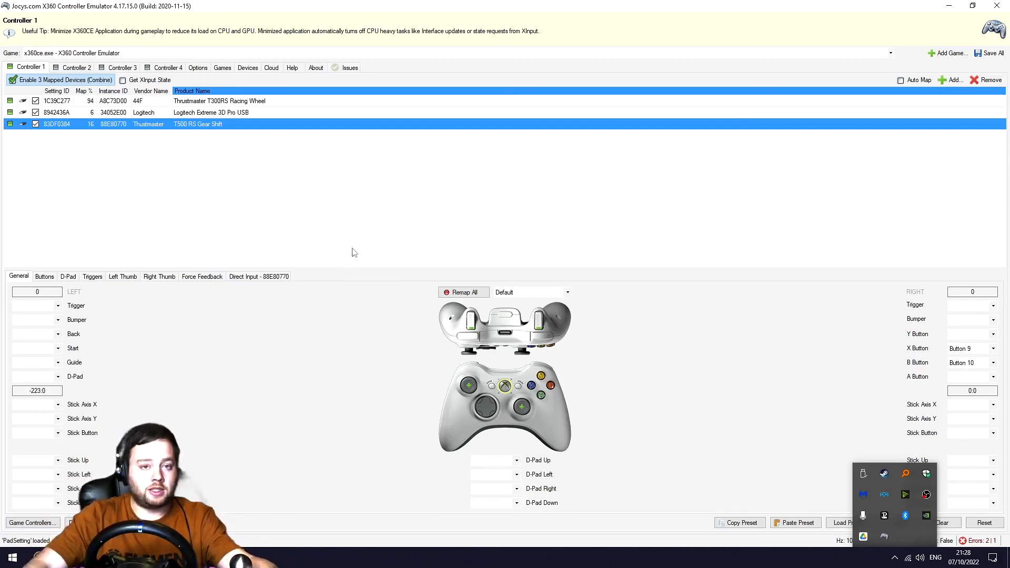
Review the wheel and shifter mappings, then show the T300RS wheel's force feedback settings
click(219, 101)
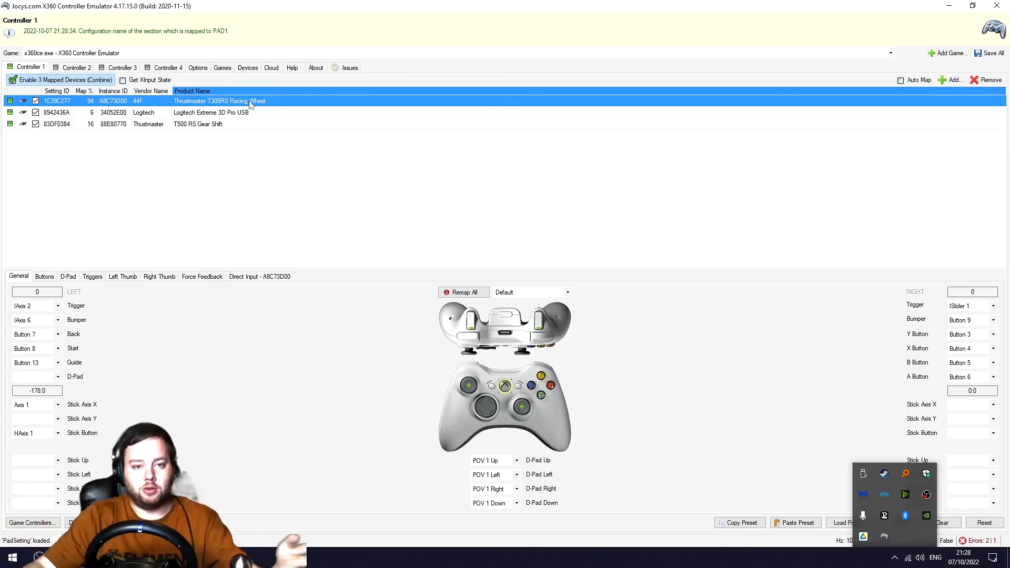
mouse_move(251, 122)
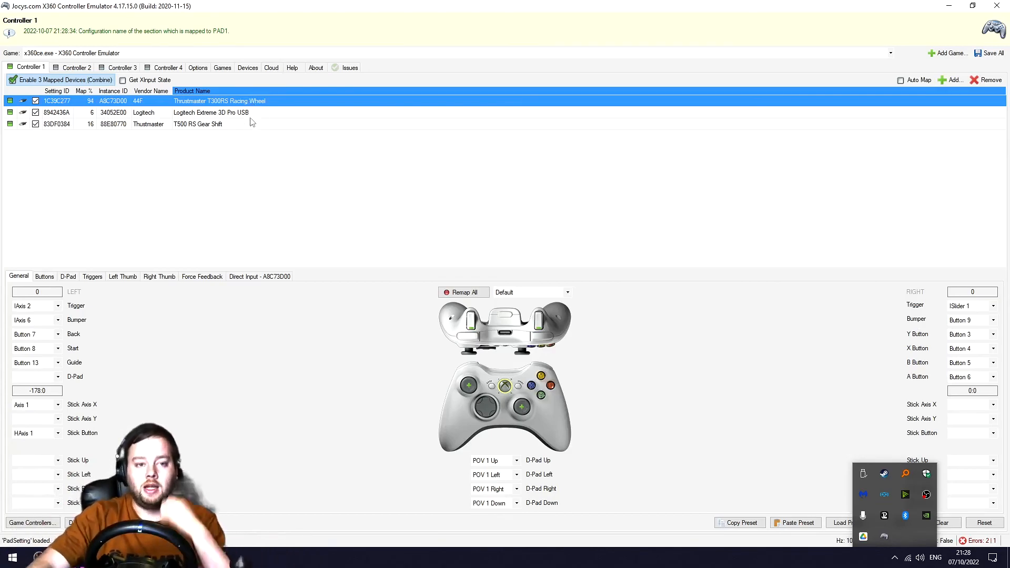
click(198, 124)
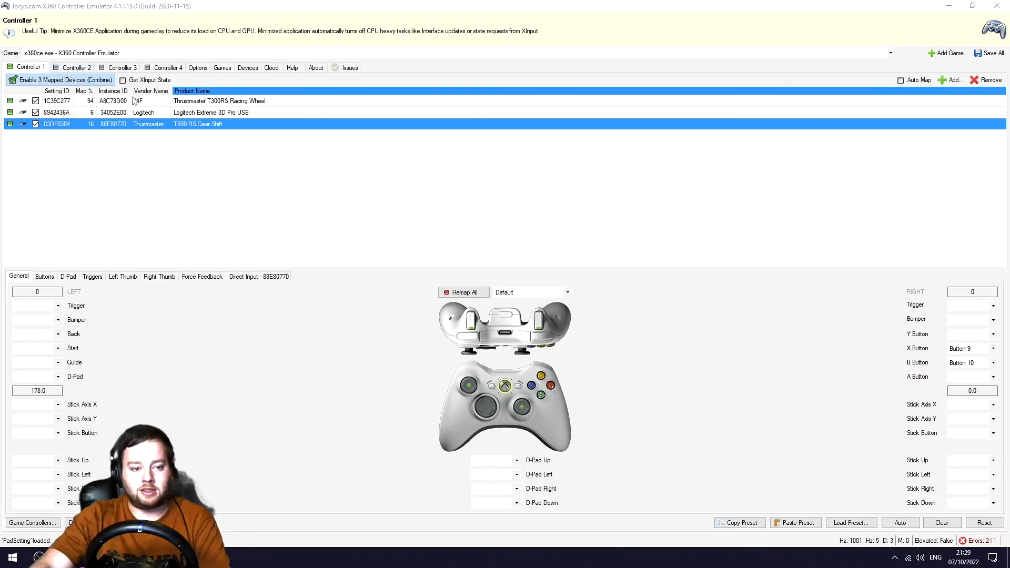
click(202, 277)
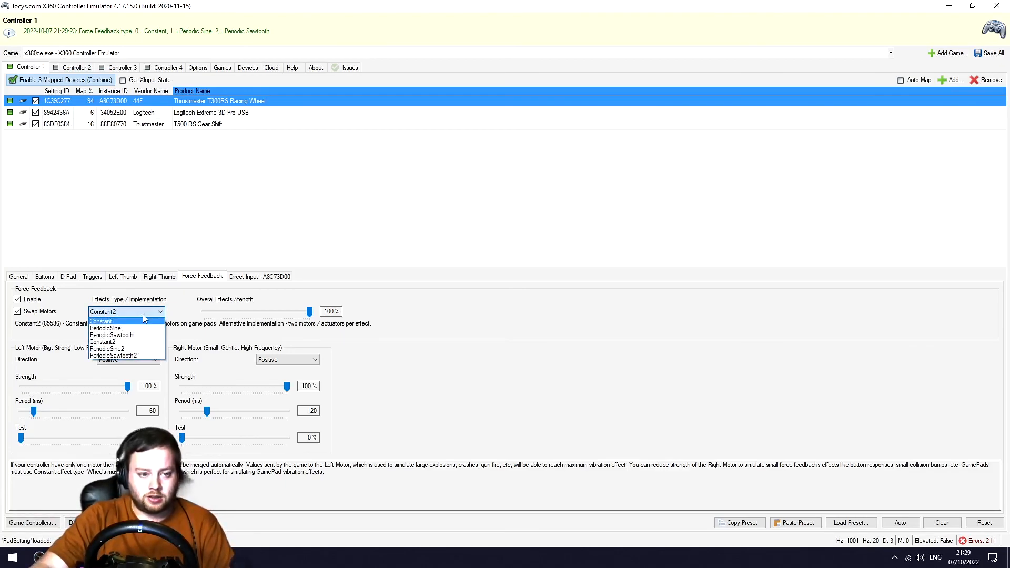
Keep Constant2 as the wheel's force effect type, return to its general mappings and launch Xenia
click(102, 312)
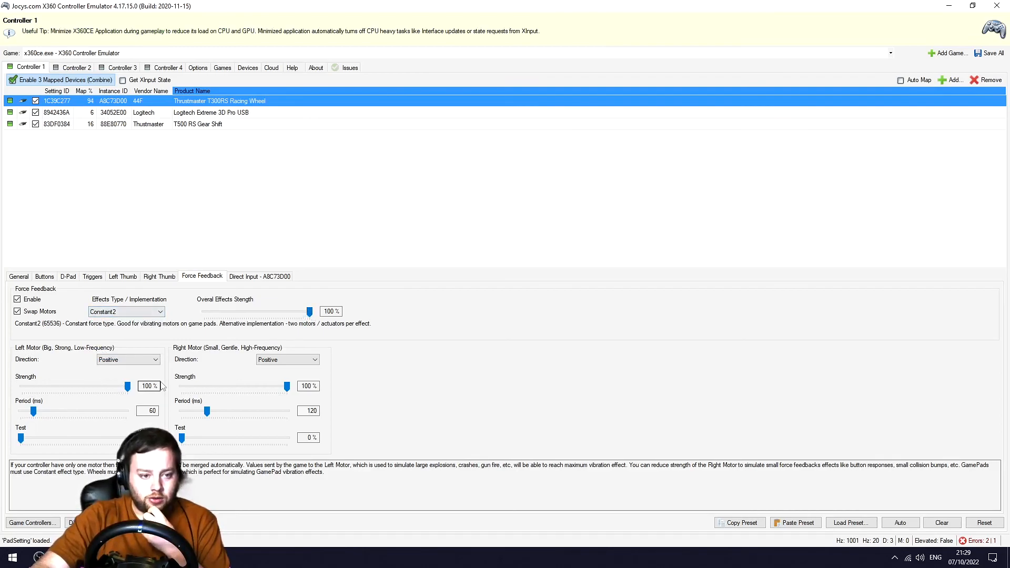
click(127, 359)
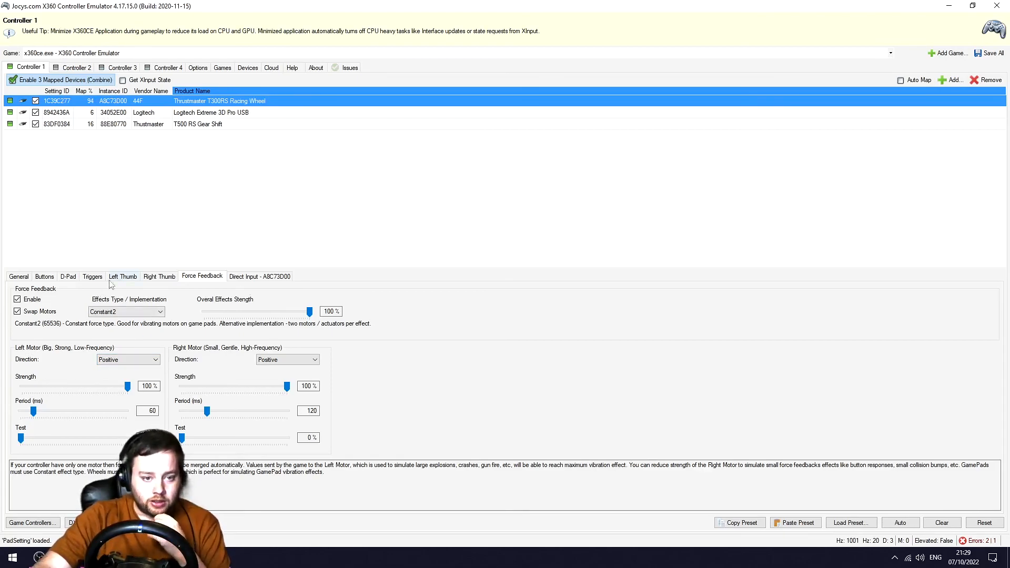
click(19, 277)
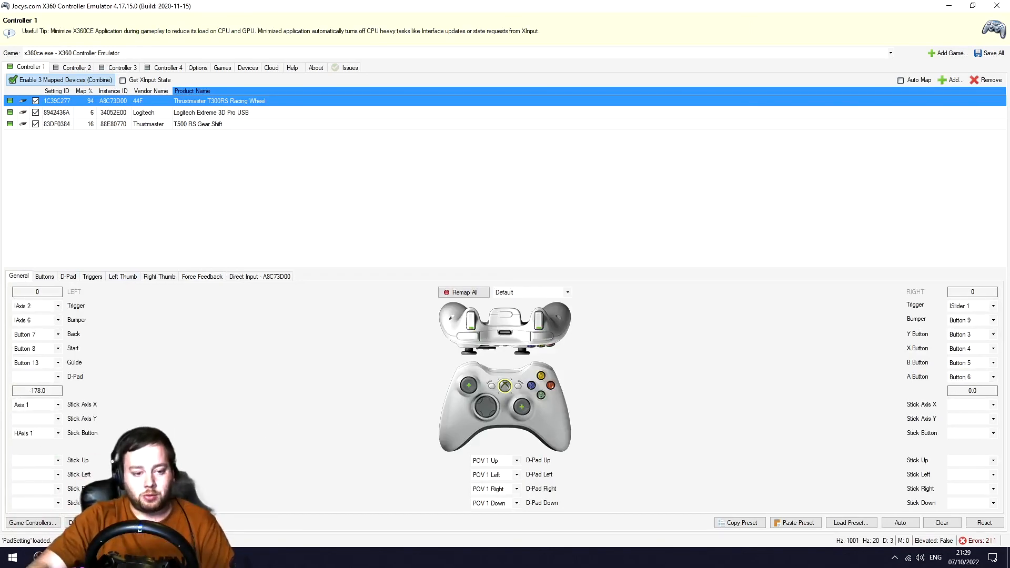
click(202, 89)
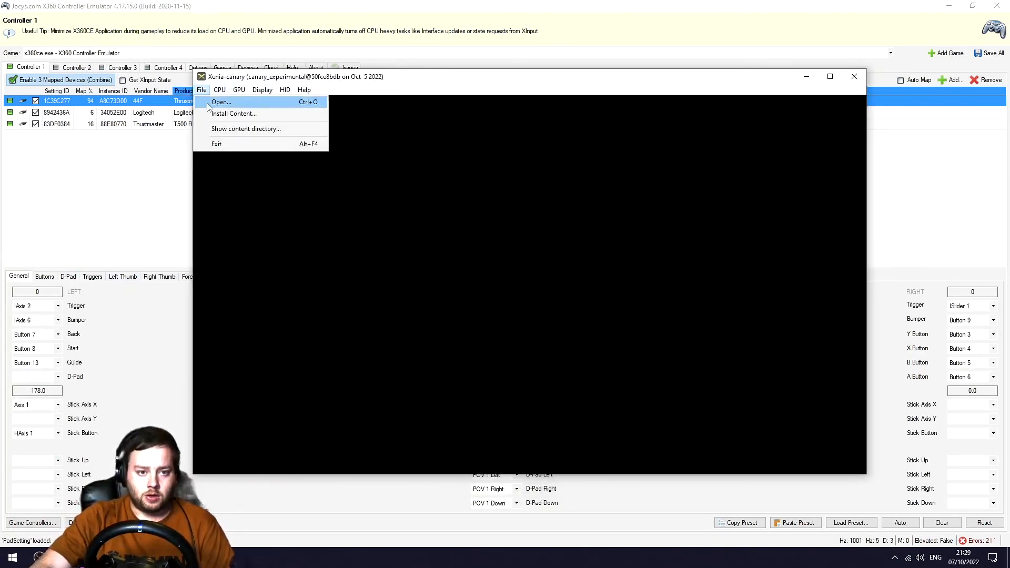
Start Forza Motorsport 4 in Xenia and minimize its window, leaving x360ce in front
click(221, 102)
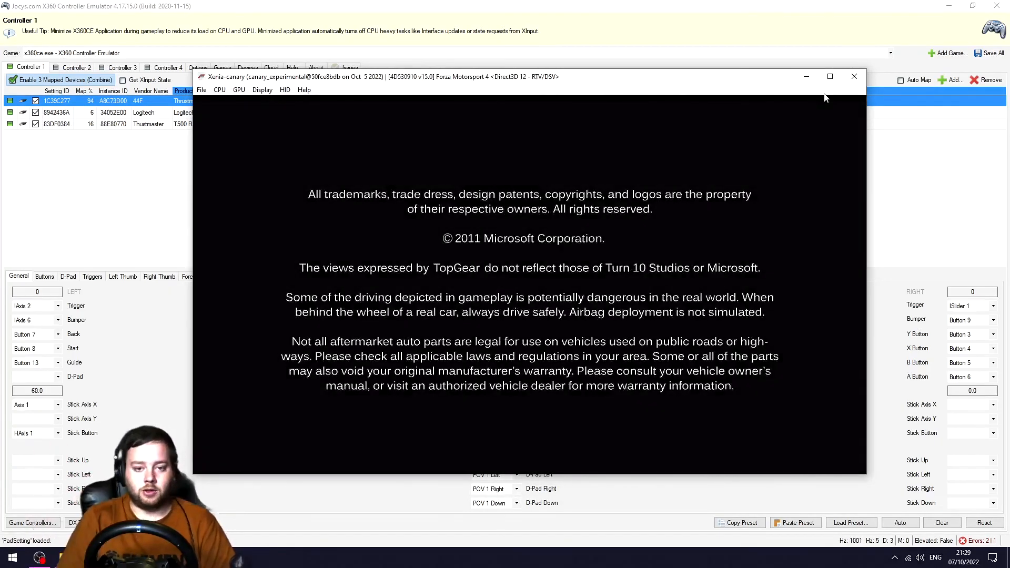
click(830, 77)
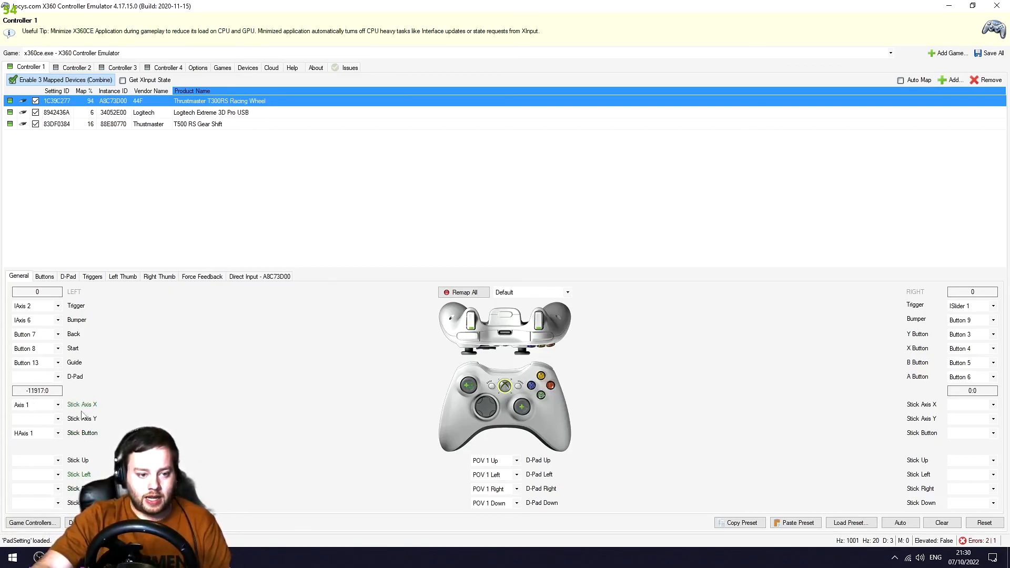
click(57, 404)
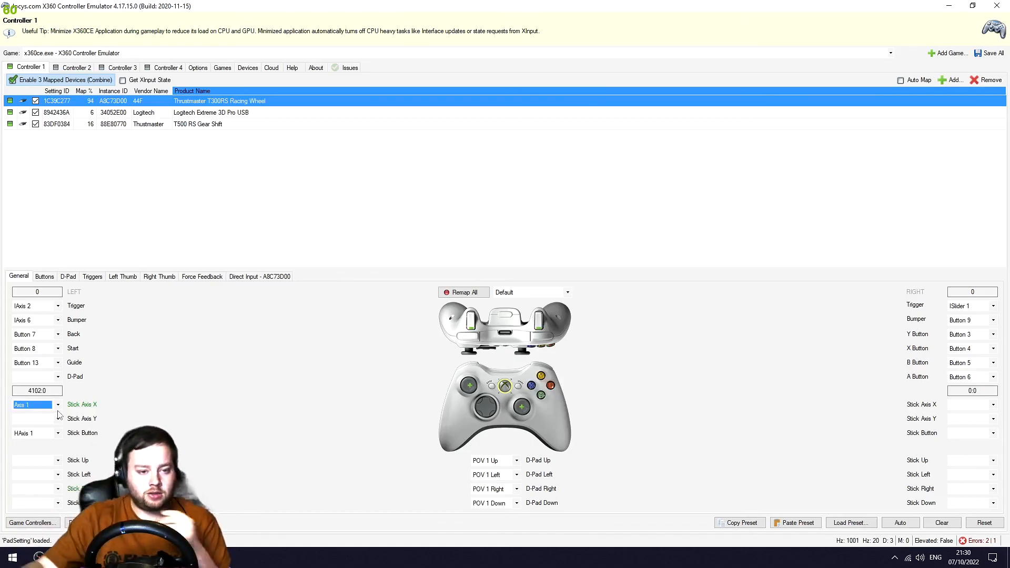
click(67, 276)
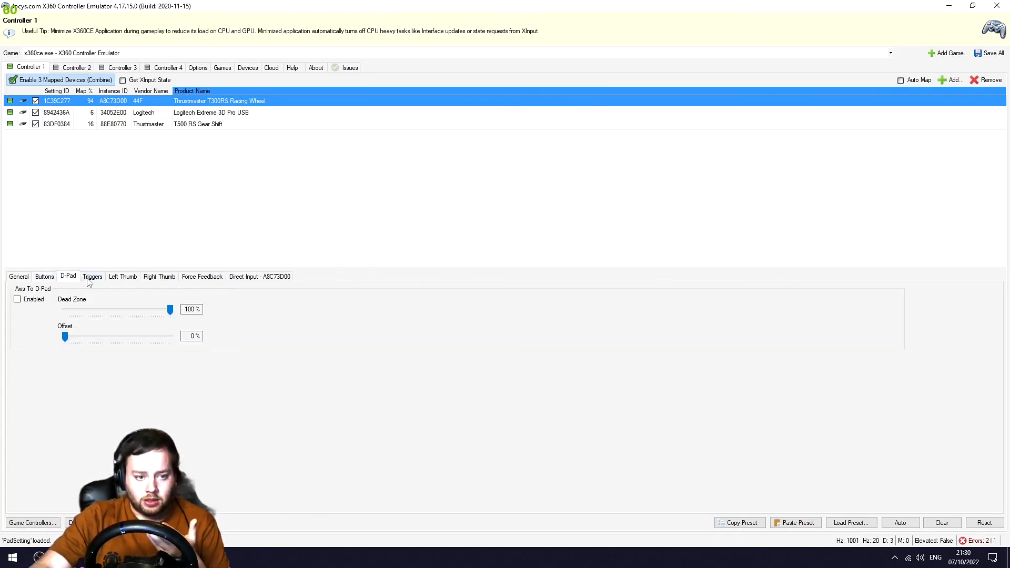
click(93, 276)
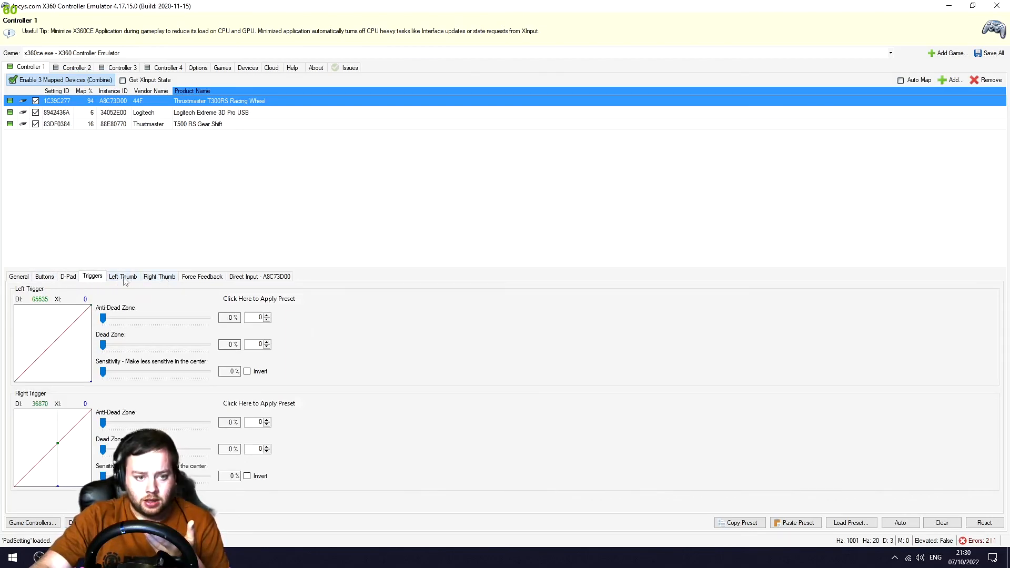
click(122, 276)
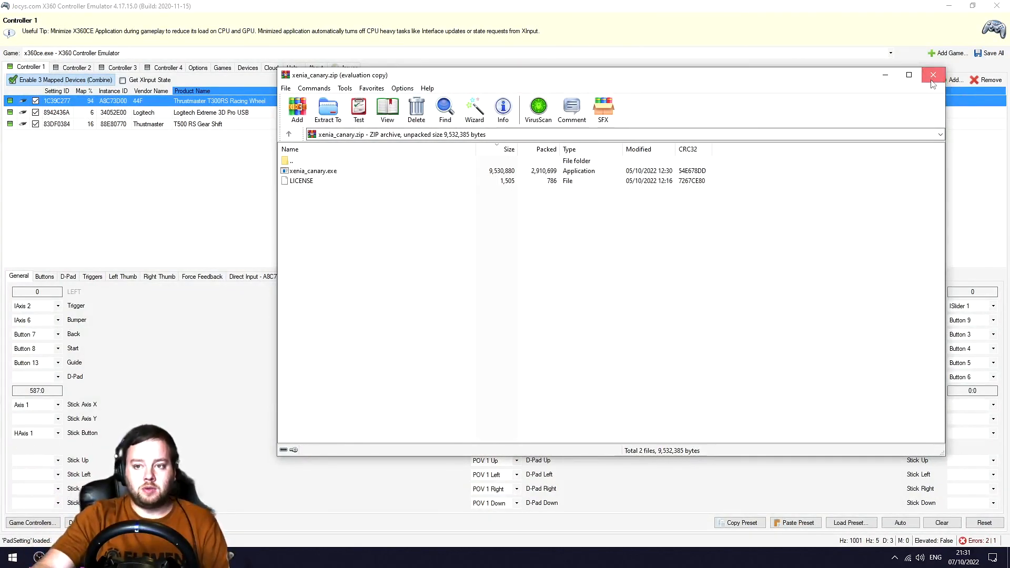
click(932, 75)
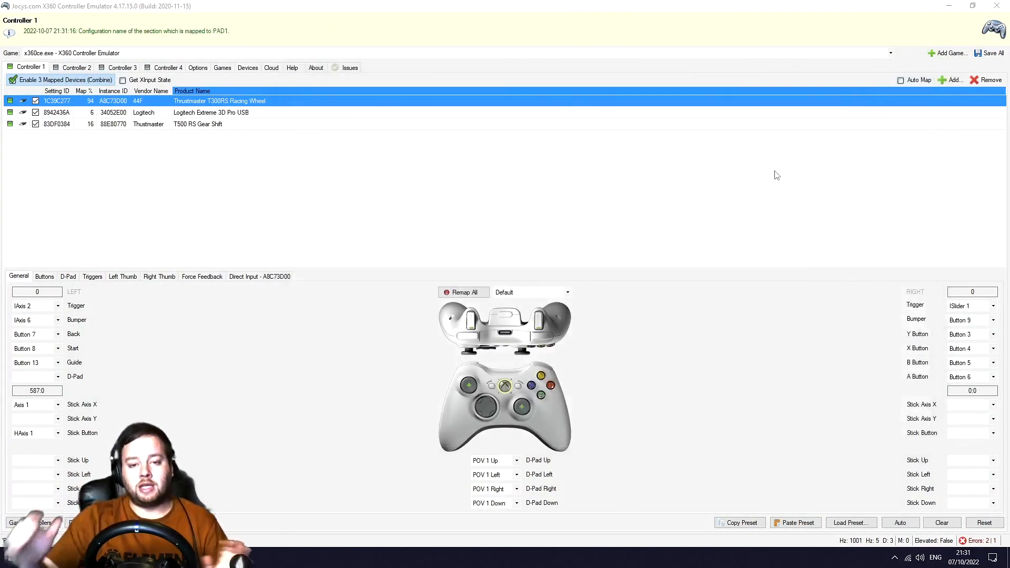